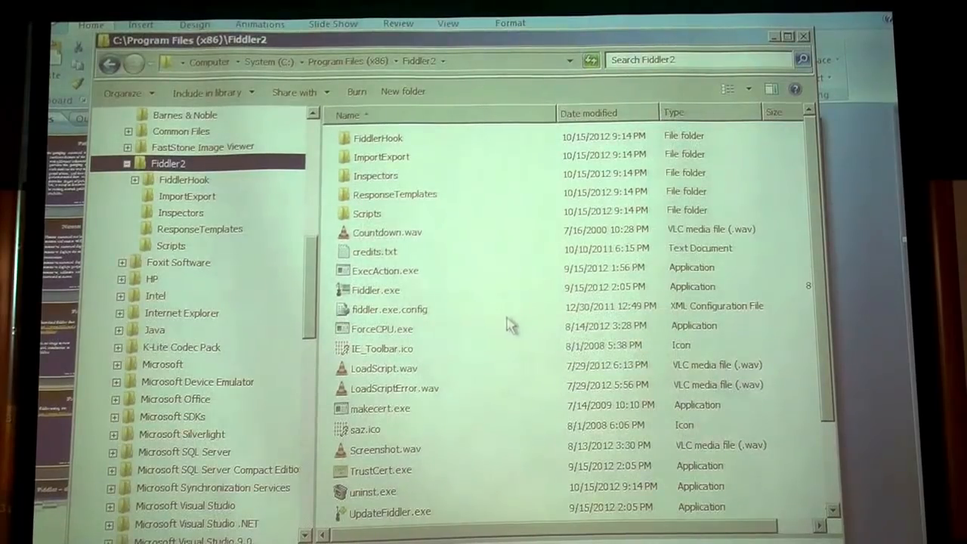
Launch Fiddler.exe from the C:\Program Files (x86)\Fiddler2 folder
click(376, 290)
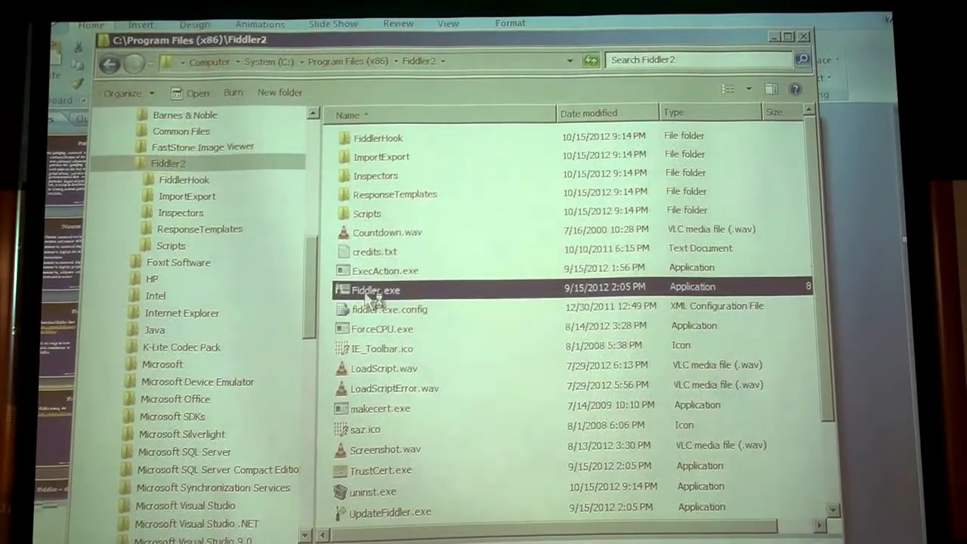
double_click(374, 290)
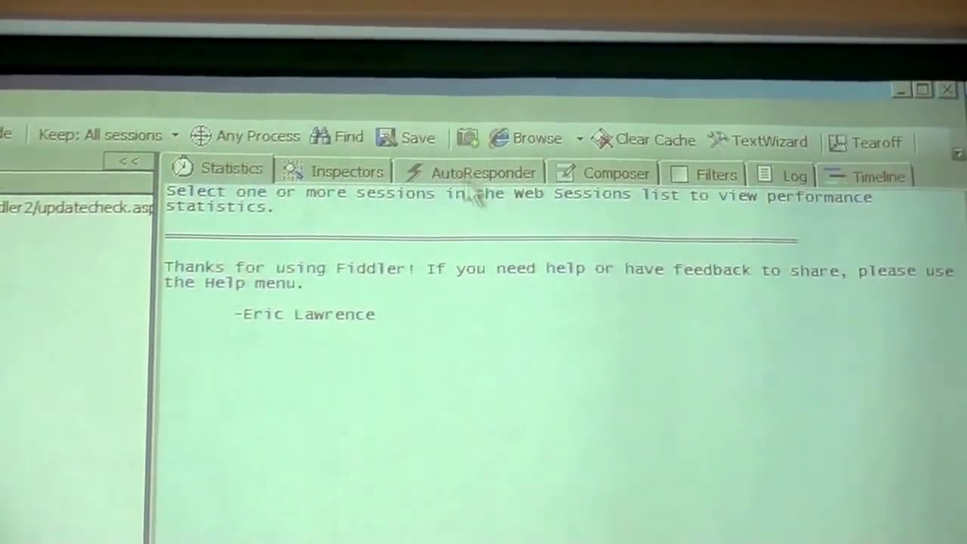
Review the Inspectors, Filters, Log, Timeline and Composer panes, then browse the Filters options
click(347, 172)
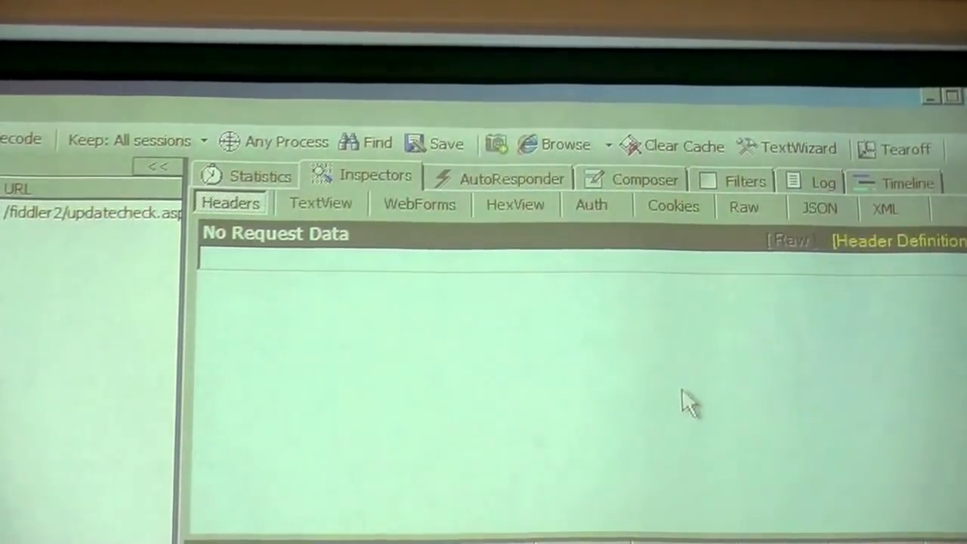
click(737, 181)
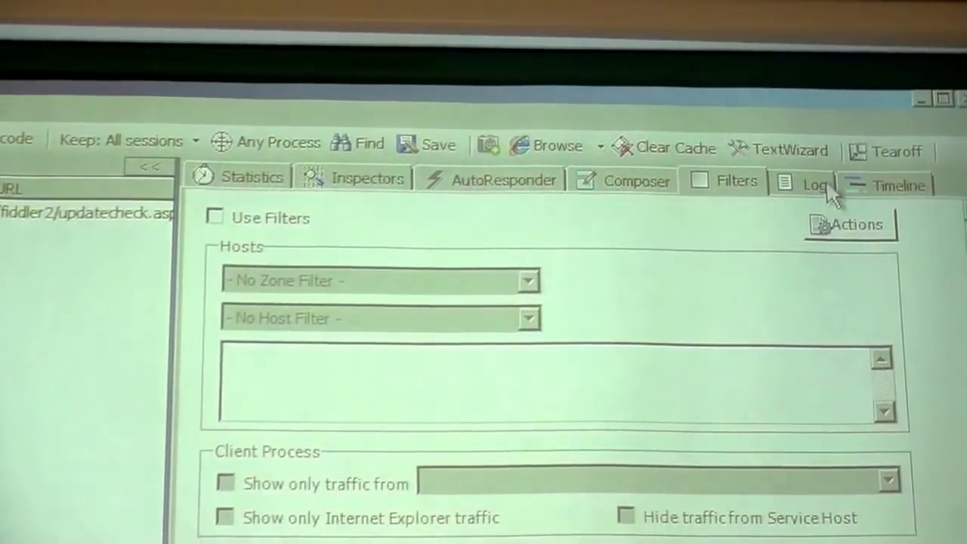
click(809, 182)
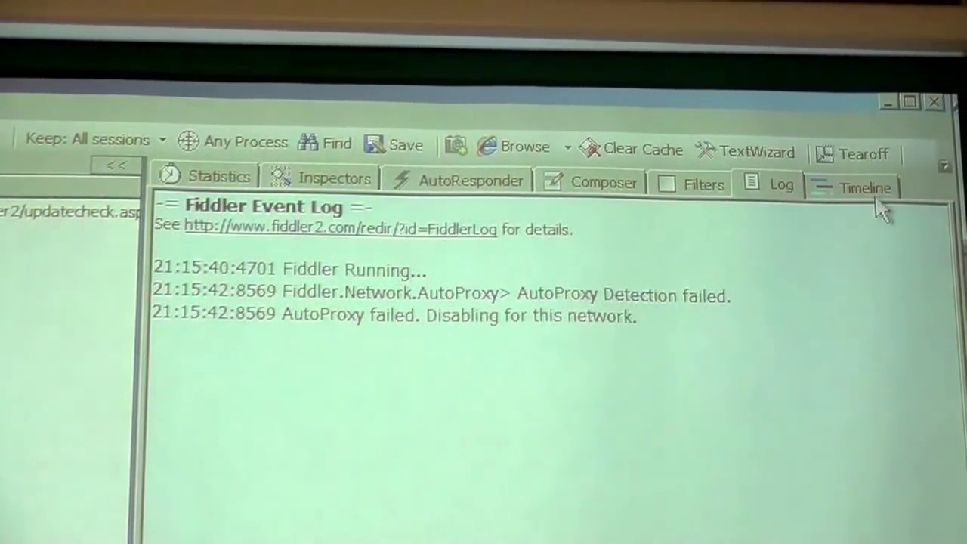
click(867, 187)
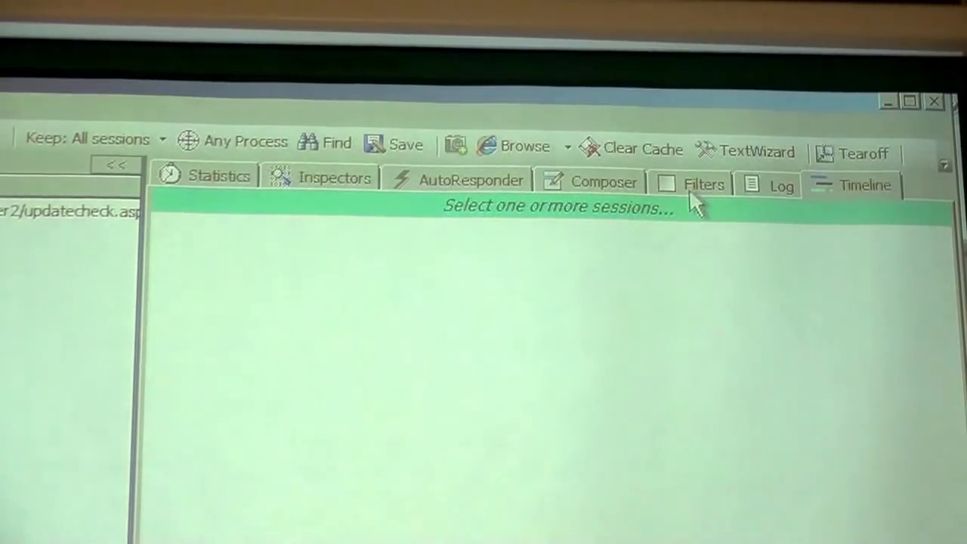
click(604, 181)
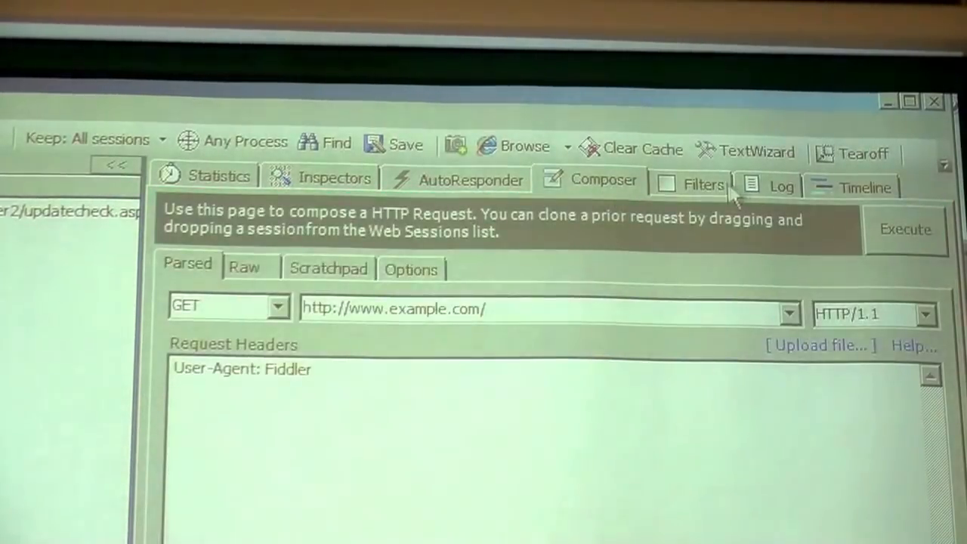
click(702, 184)
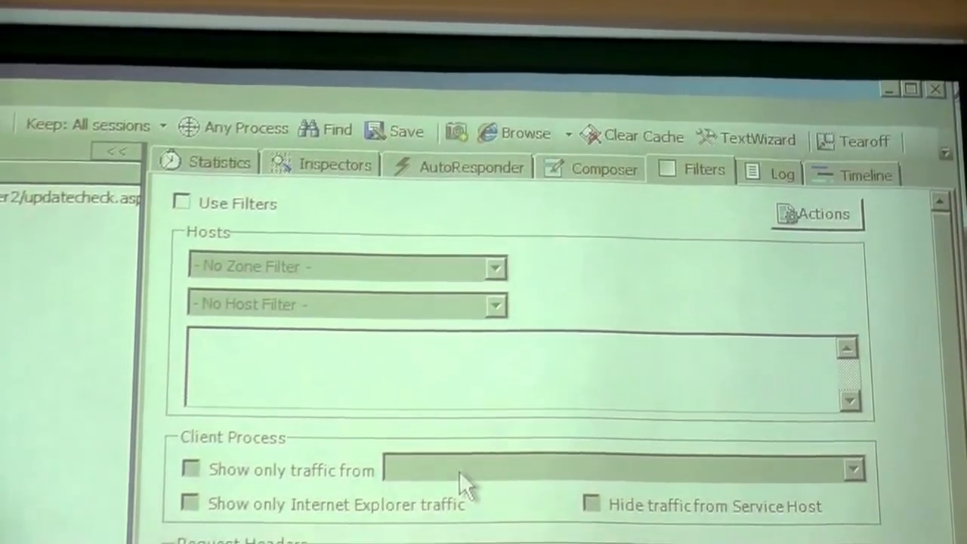
scroll(down, 3)
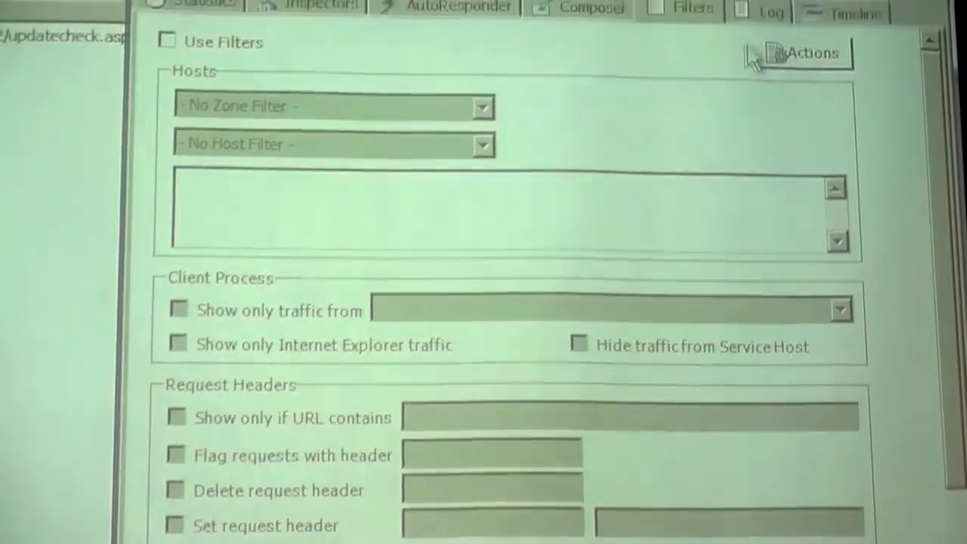
click(205, 57)
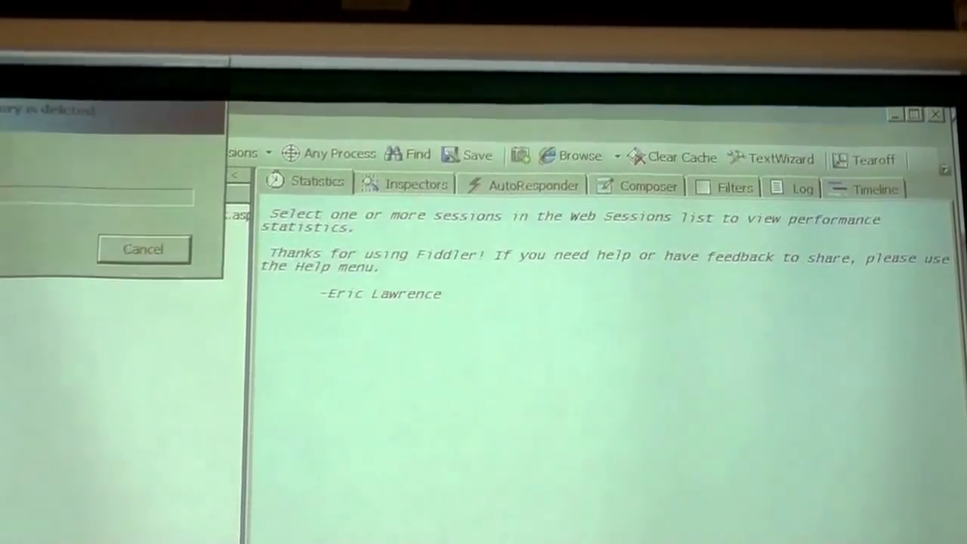
Cancel the startup notice and return focus to the Web Sessions list
click(142, 248)
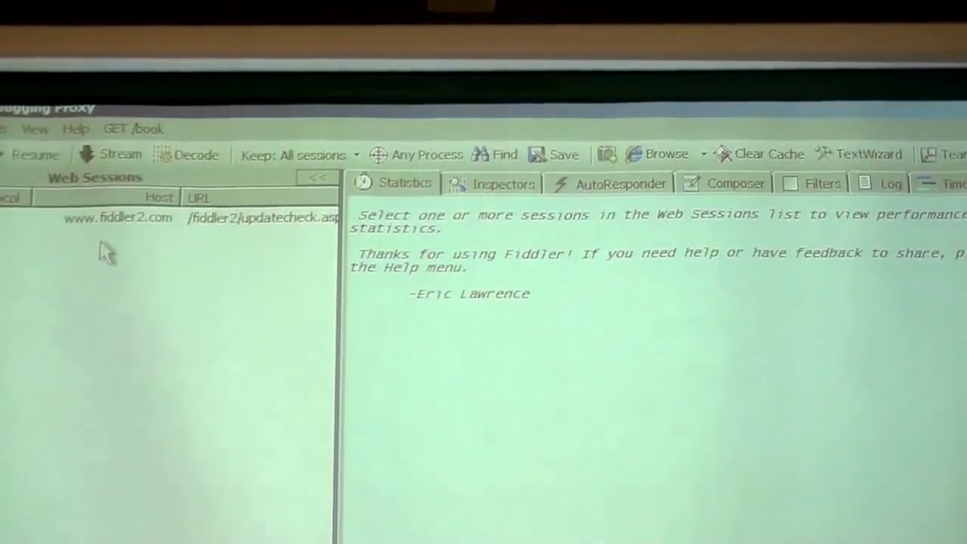
click(204, 155)
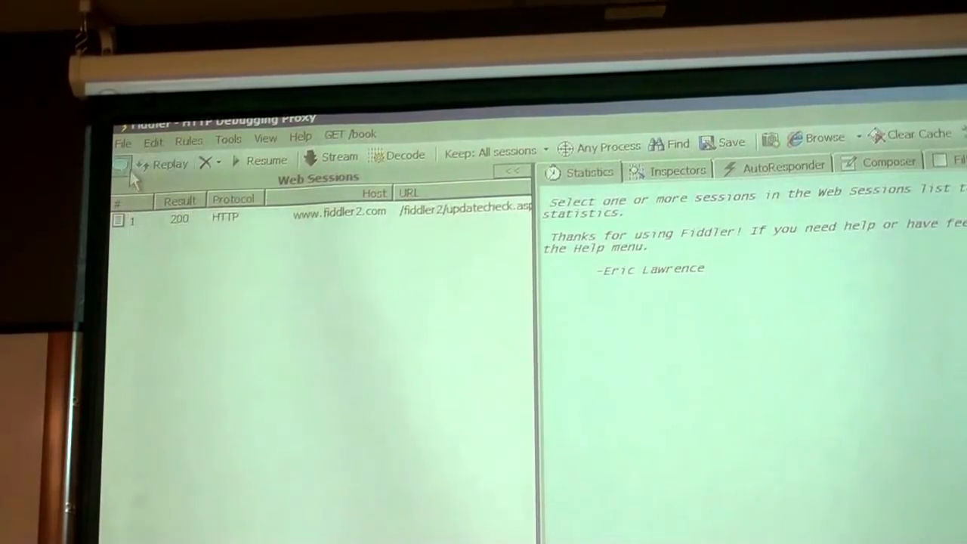
mouse_move(363, 223)
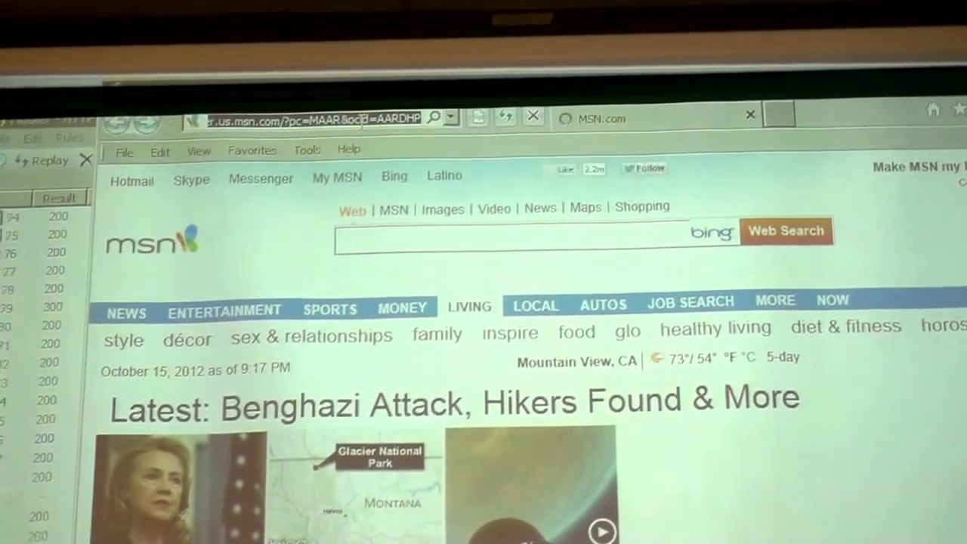
Navigate Internet Explorer to yahoo.com:100
text(yahoo.com:100)
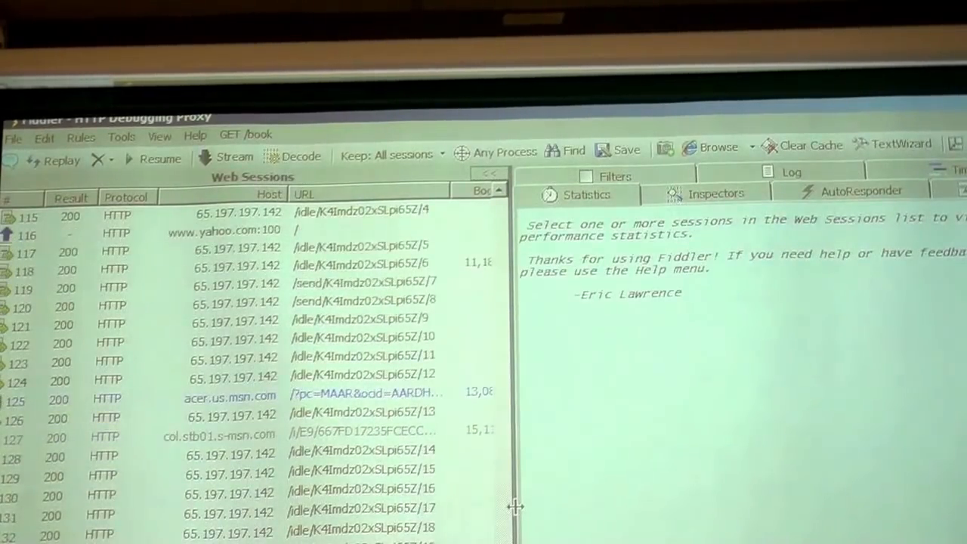
scroll(down, 3)
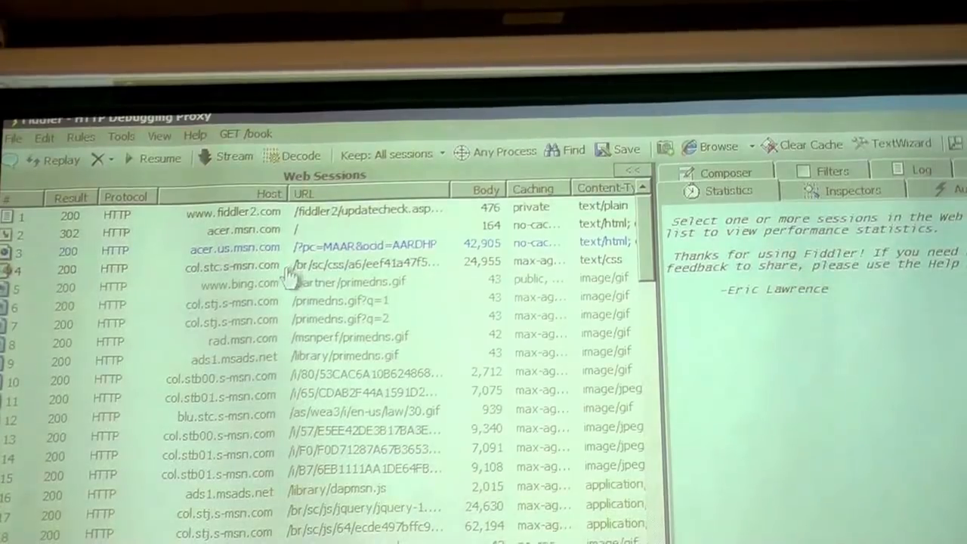
mouse_move(279, 325)
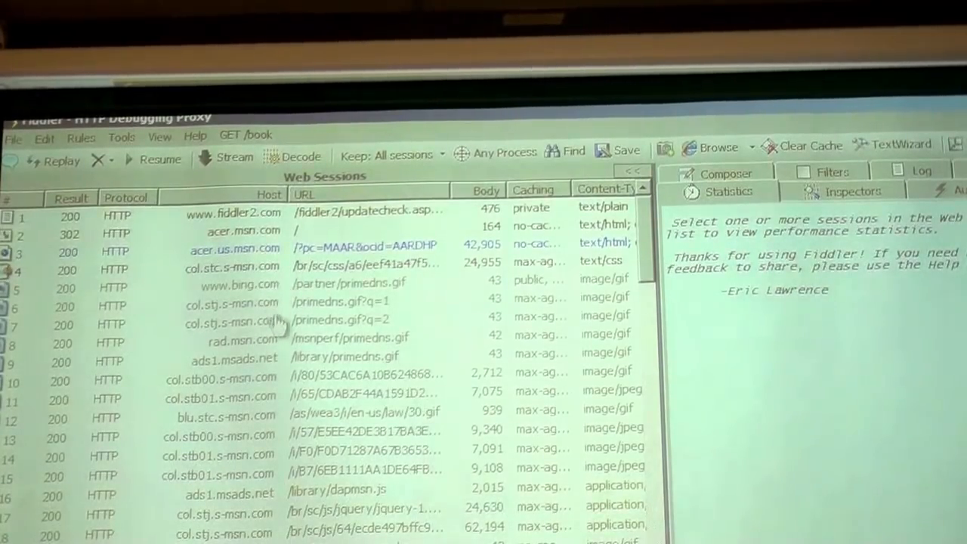
scroll(down, 3)
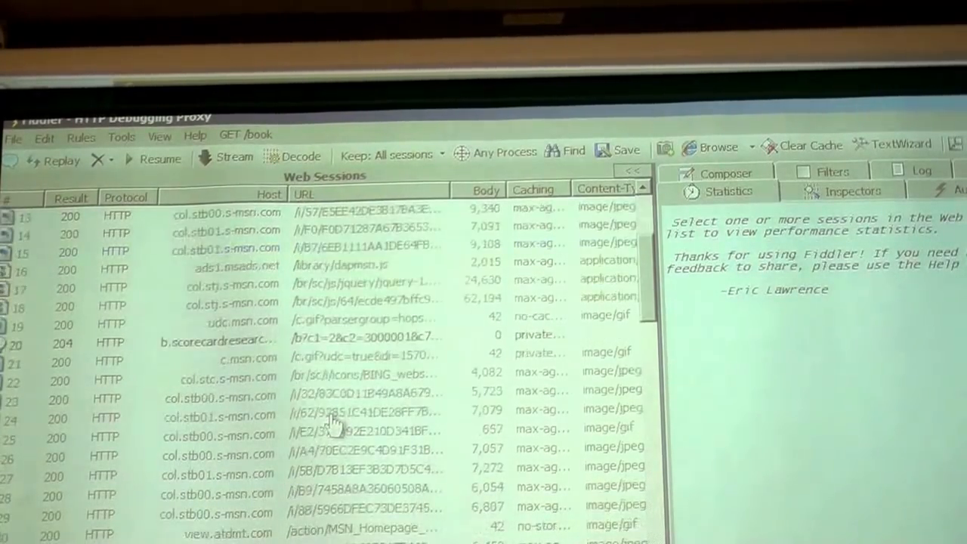
scroll(down, 3)
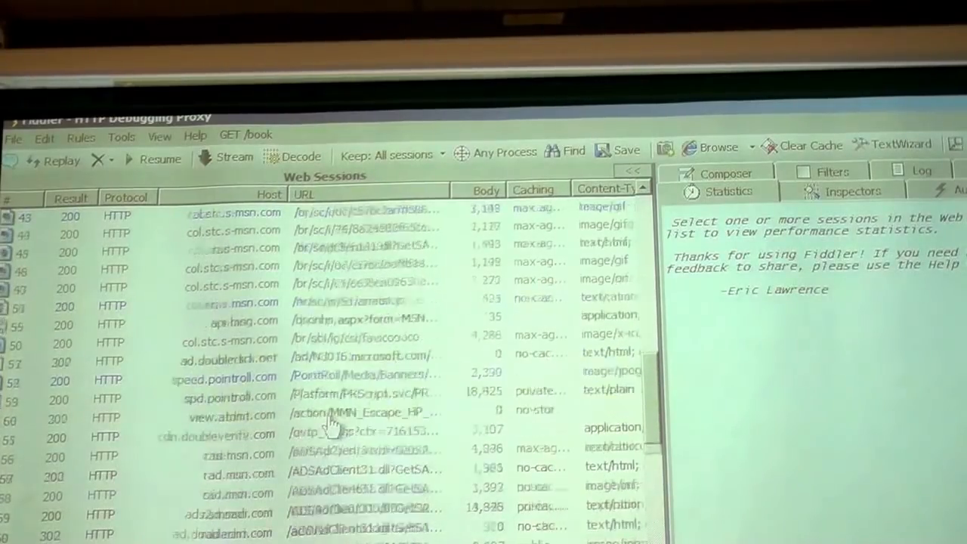
scroll(down, 3)
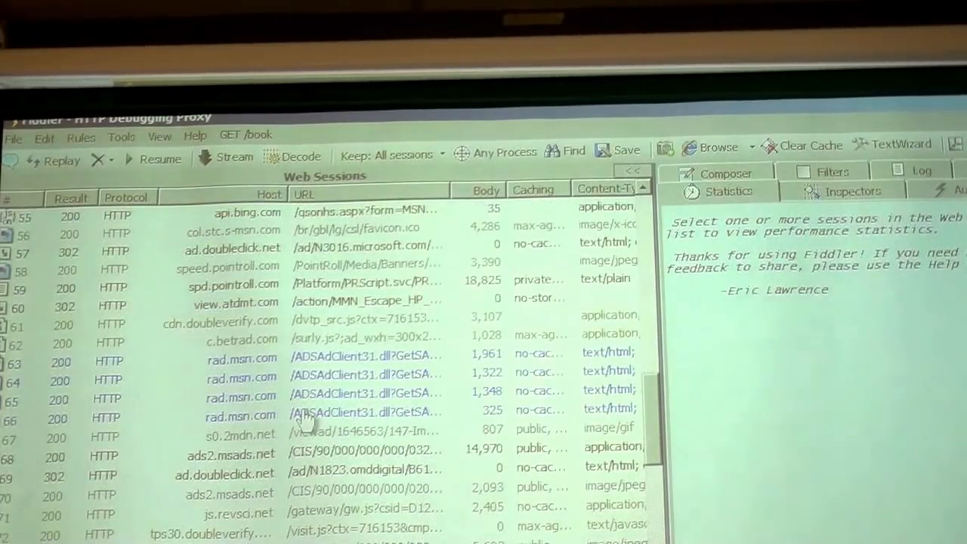
scroll(down, 3)
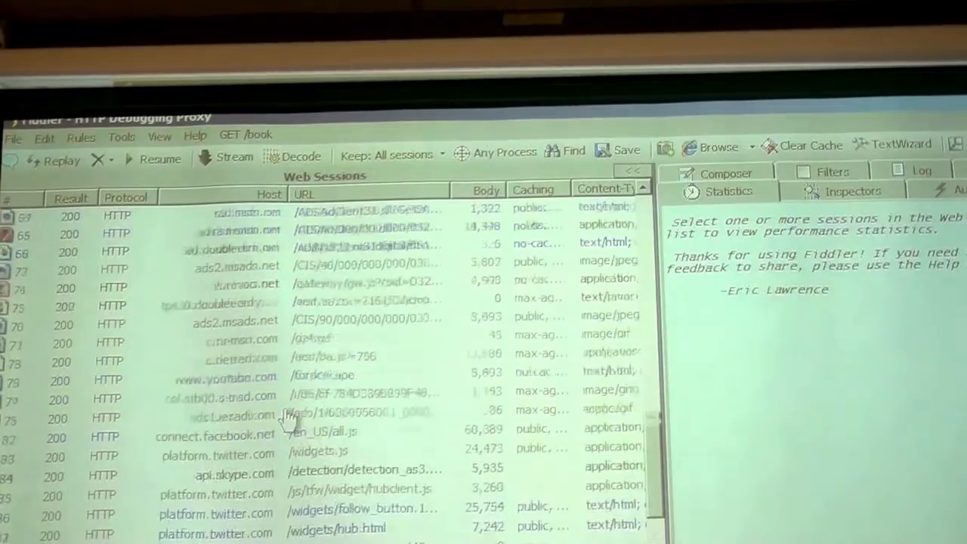
scroll(down, 3)
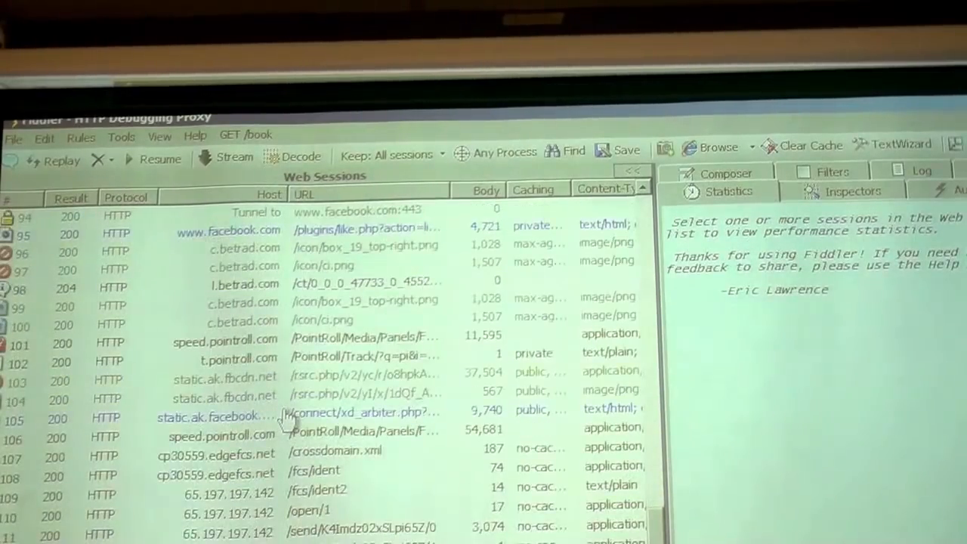
scroll(down, 3)
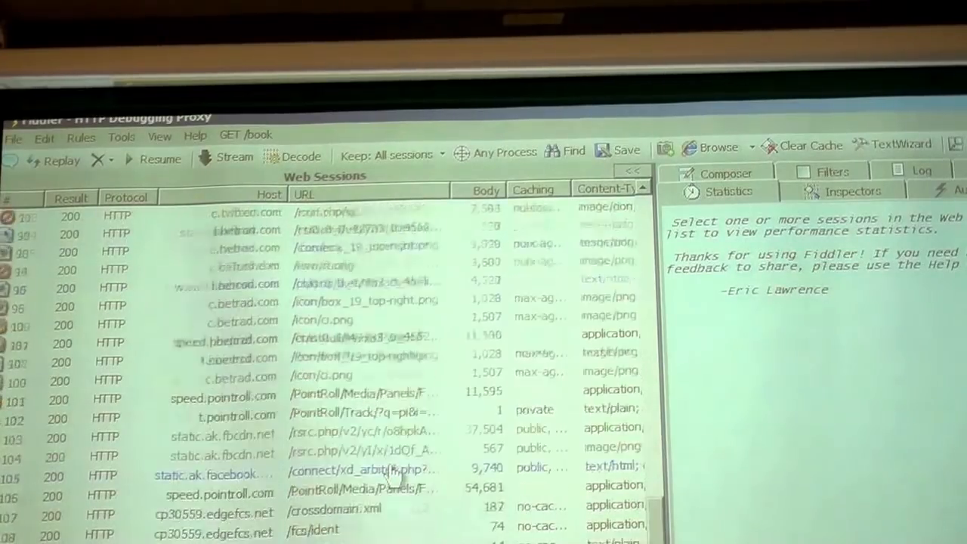
scroll(down, 3)
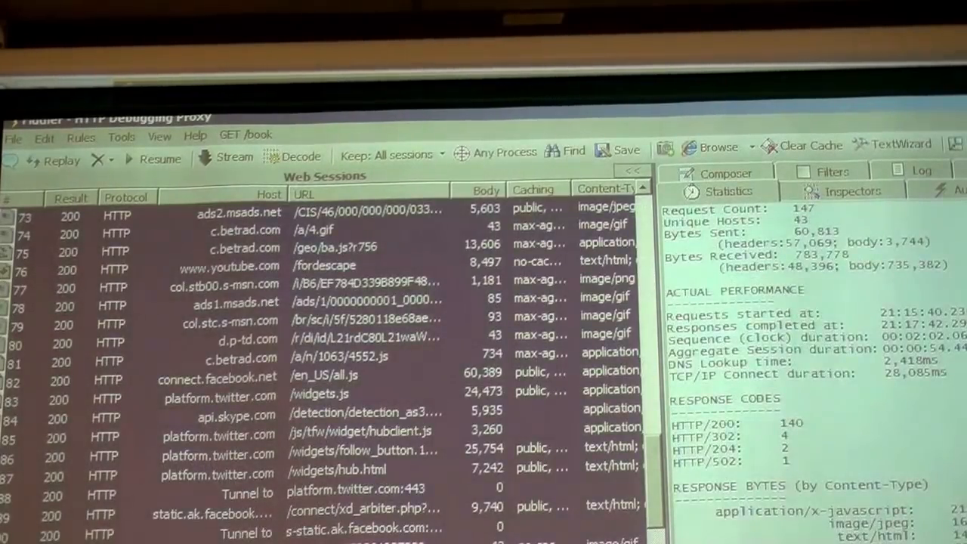
Browse the View and Tools menus, then remove all captured sessions via Edit > Remove
click(160, 136)
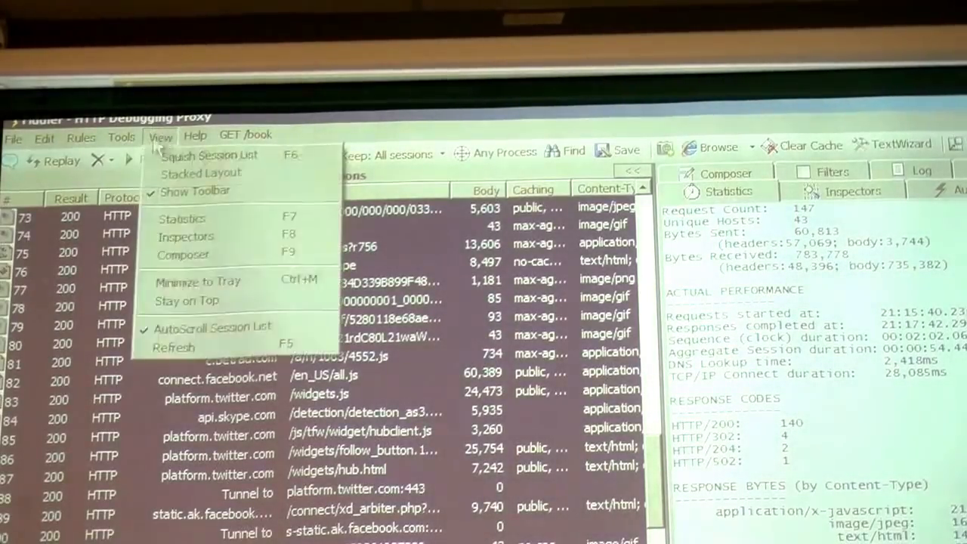
click(136, 135)
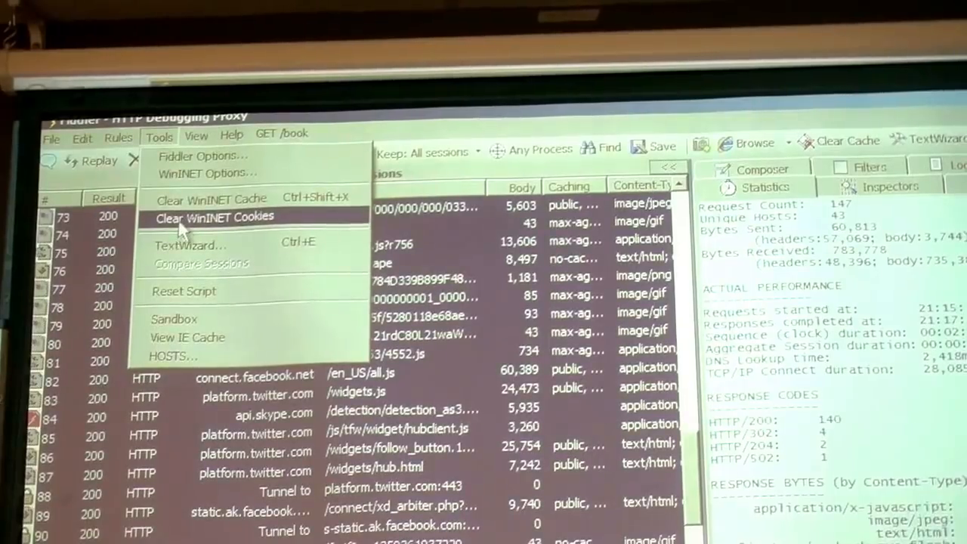
click(196, 134)
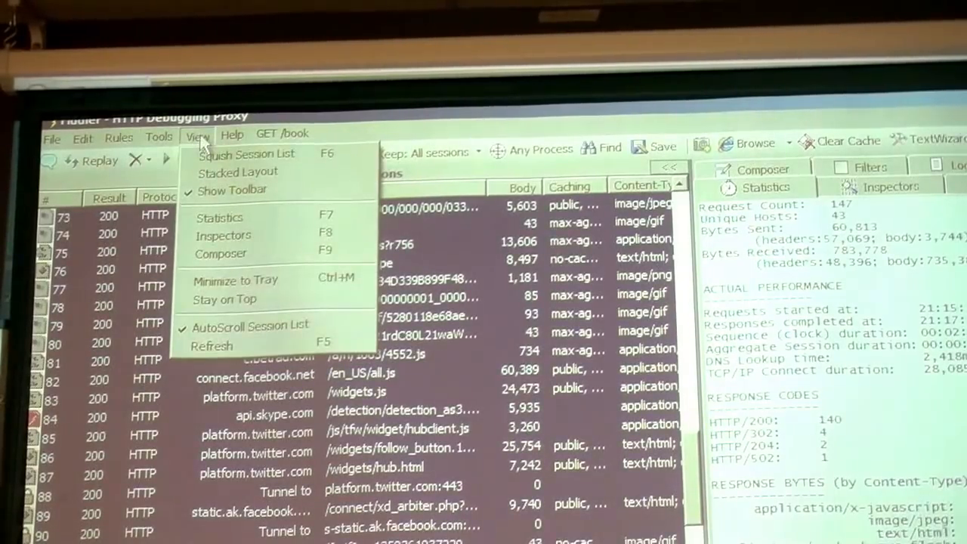
click(82, 139)
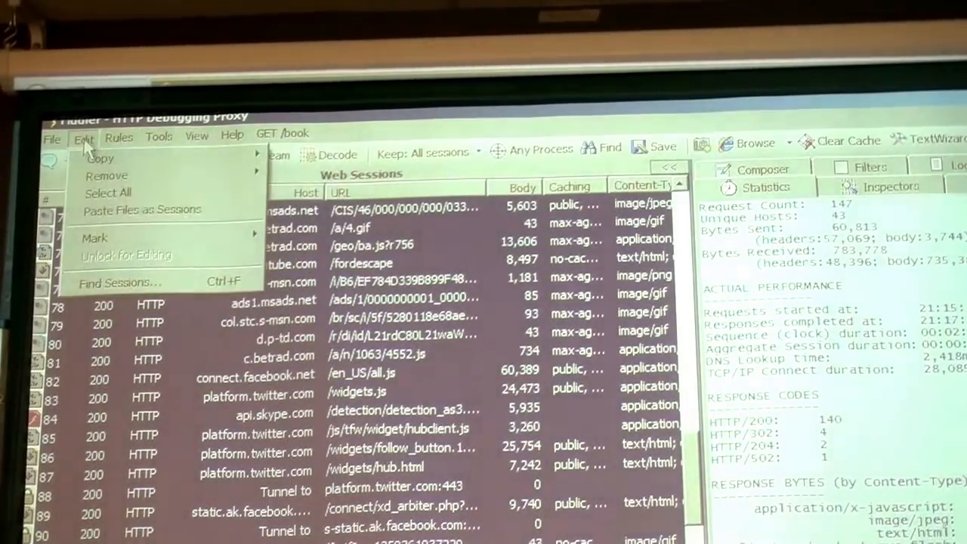
mouse_move(105, 176)
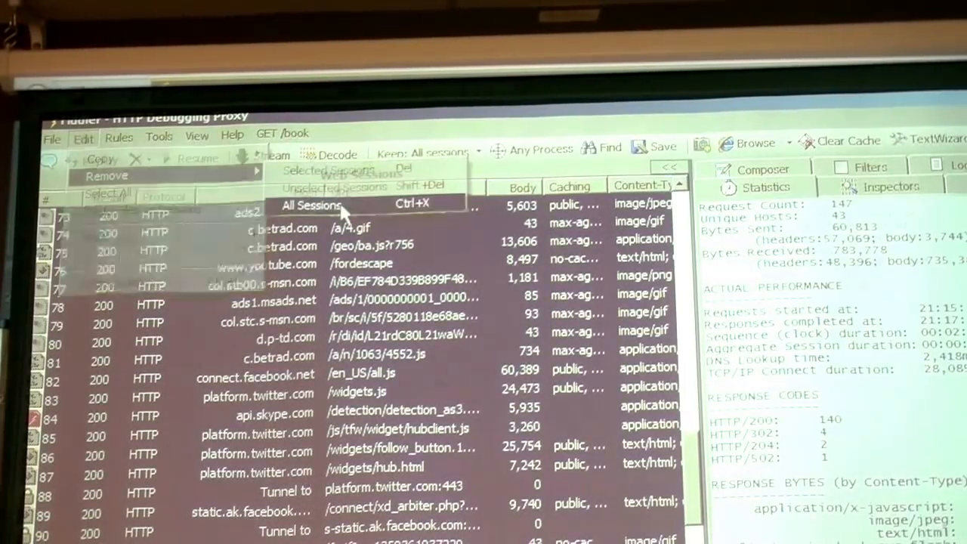
click(310, 205)
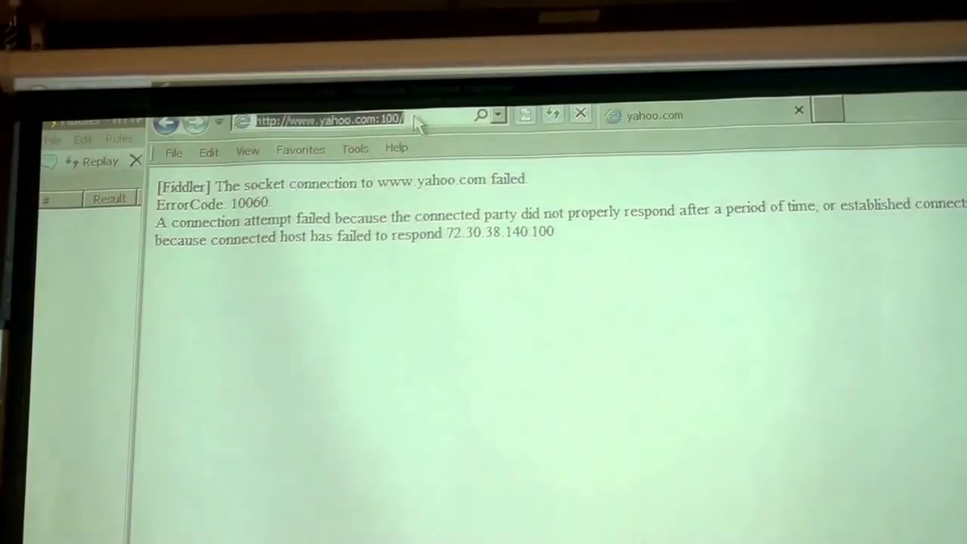
click(325, 118)
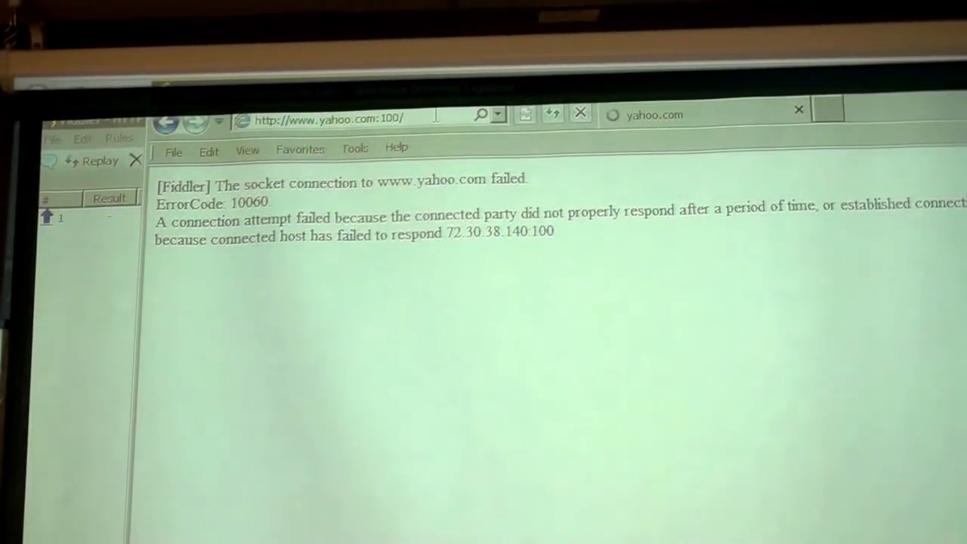
click(325, 117)
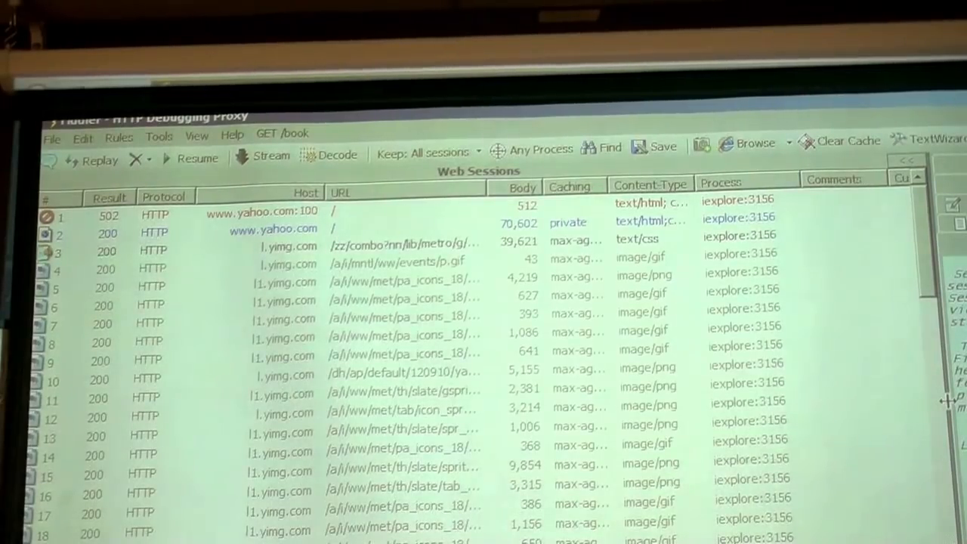
mouse_move(919, 465)
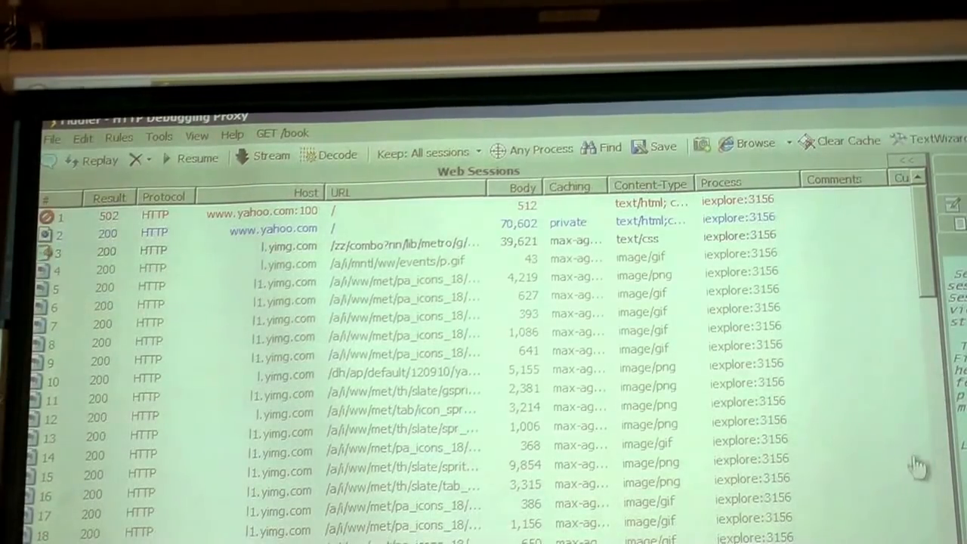
Scroll down through the captured Yahoo page-load sessions
scroll(down, 3)
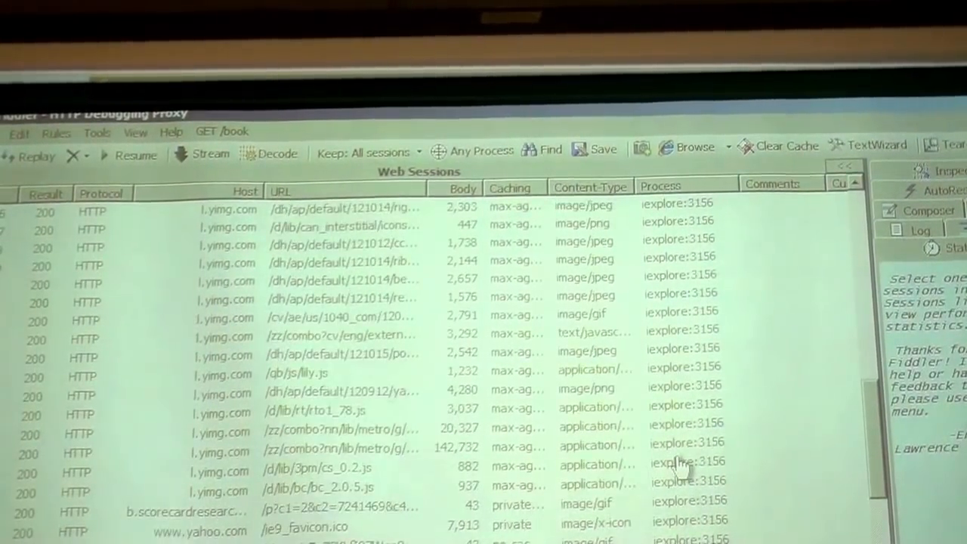
scroll(down, 3)
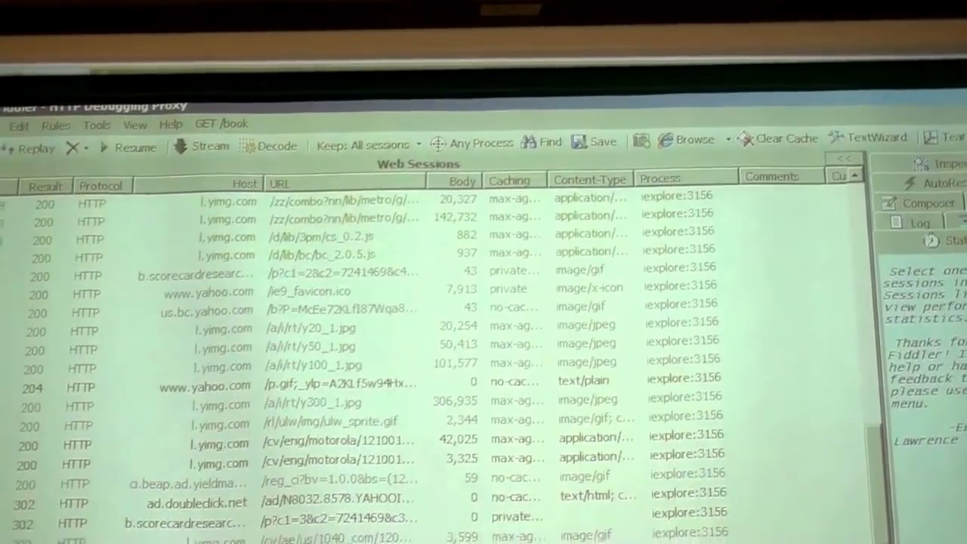
scroll(down, 3)
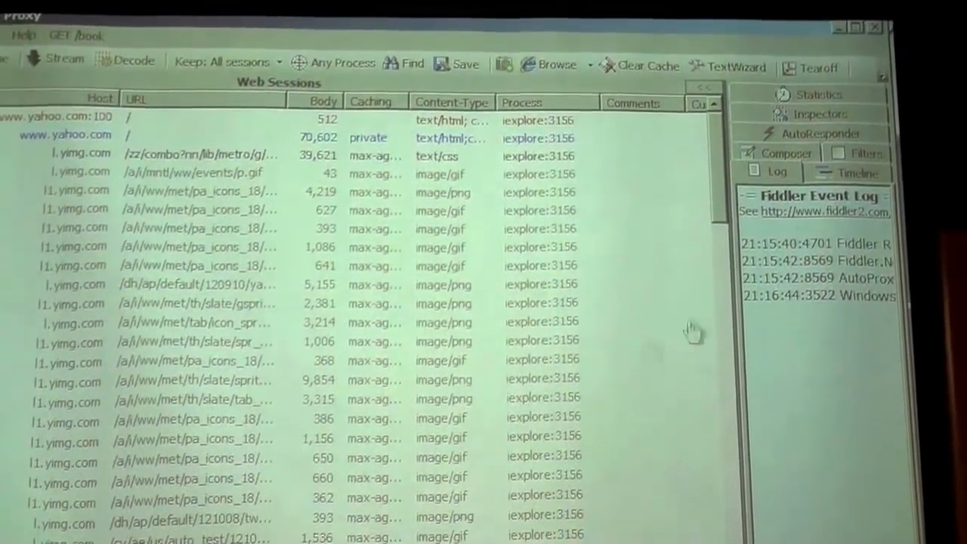
Show the request's WebForms data, then its empty Cookies view in the Inspectors
click(819, 115)
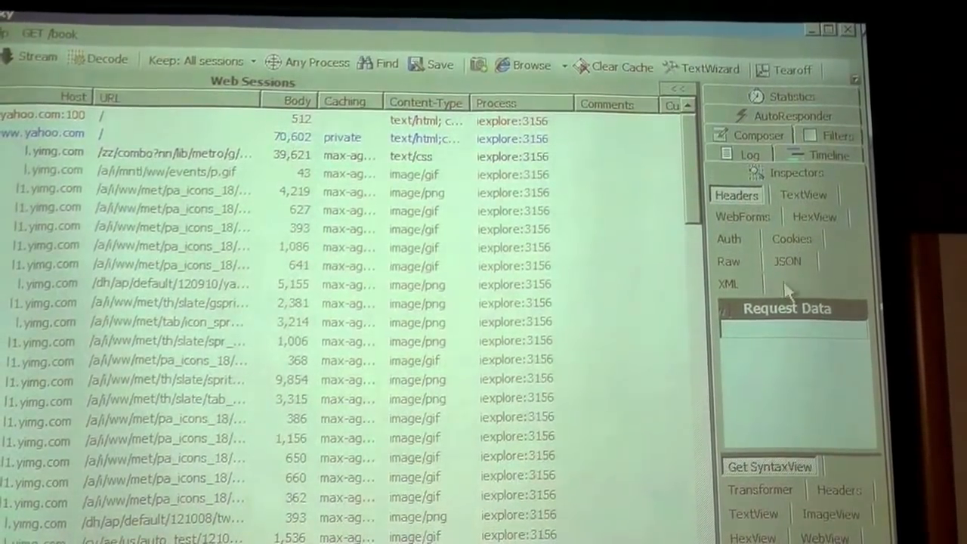
click(743, 218)
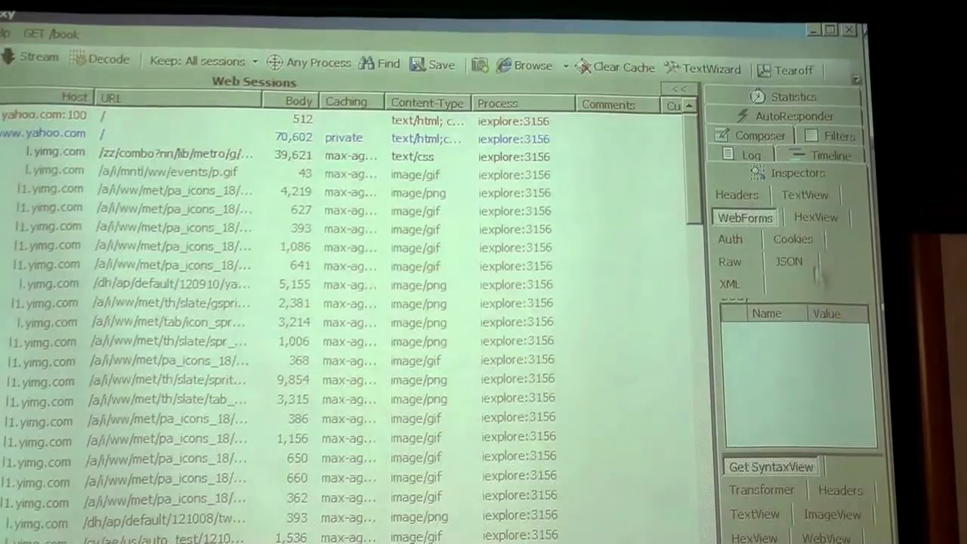
click(791, 238)
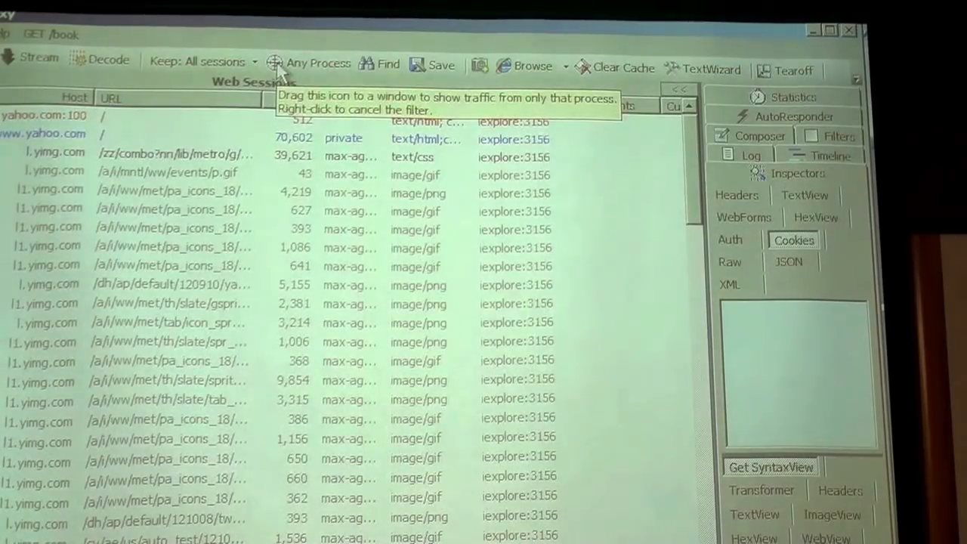
mouse_move(284, 37)
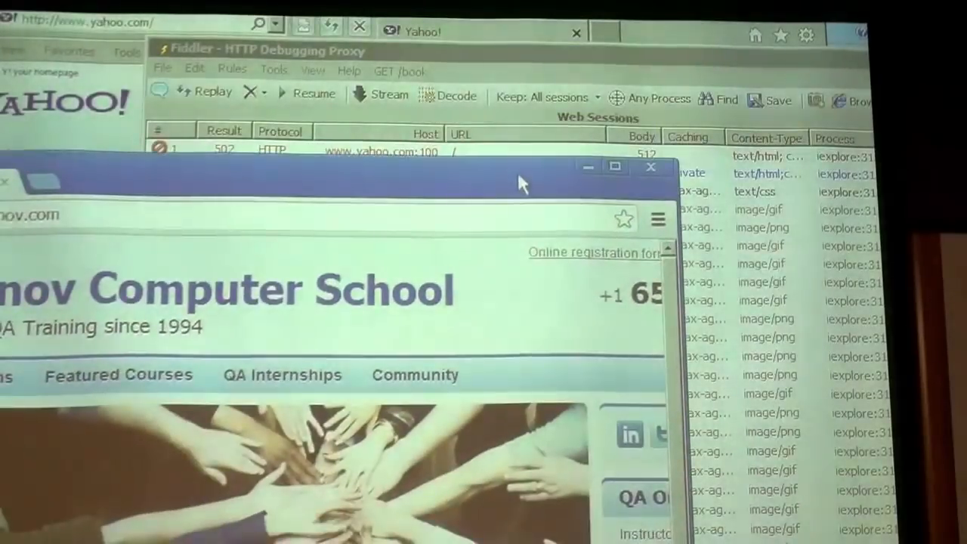
mouse_move(559, 370)
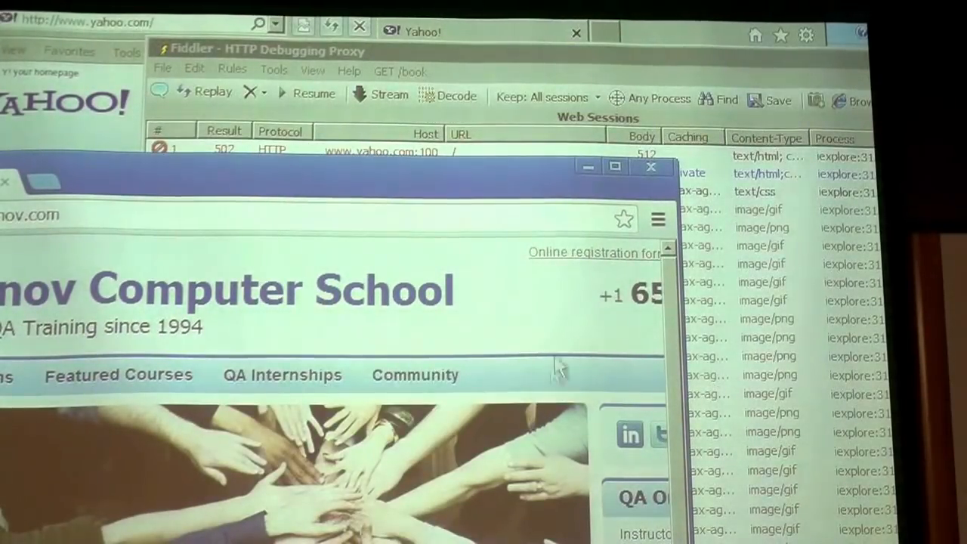
mouse_move(619, 118)
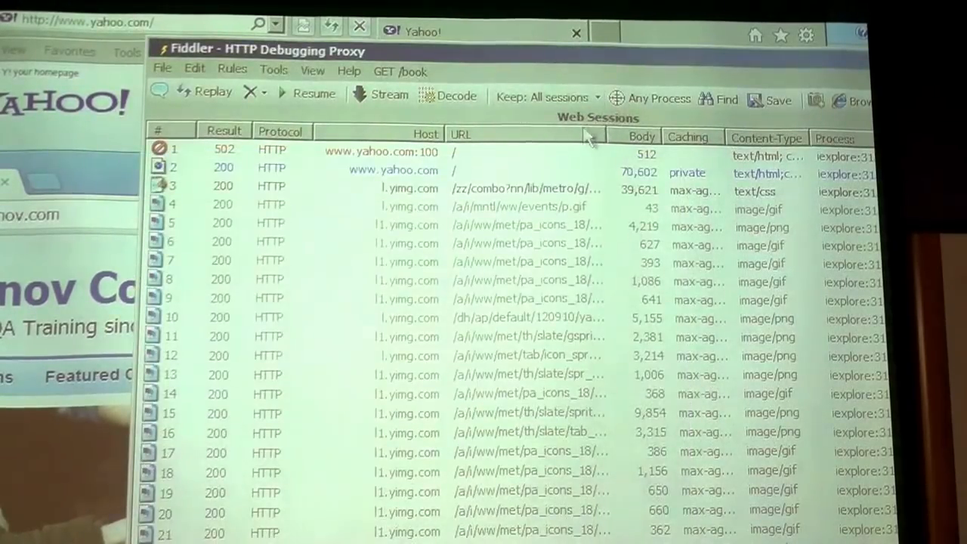
Target the Any Process filter at the Chrome window so it reads chrome:548
click(650, 100)
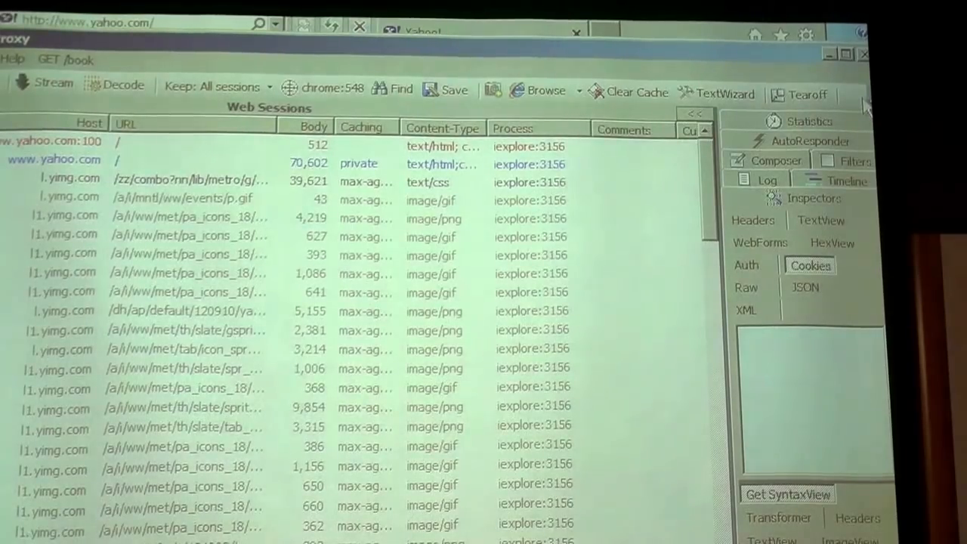
scroll(down, 3)
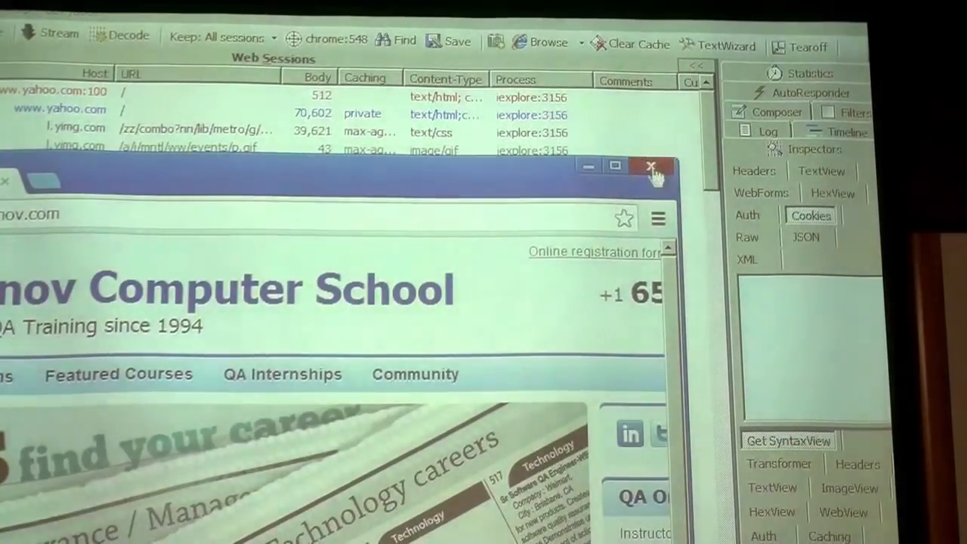
click(649, 166)
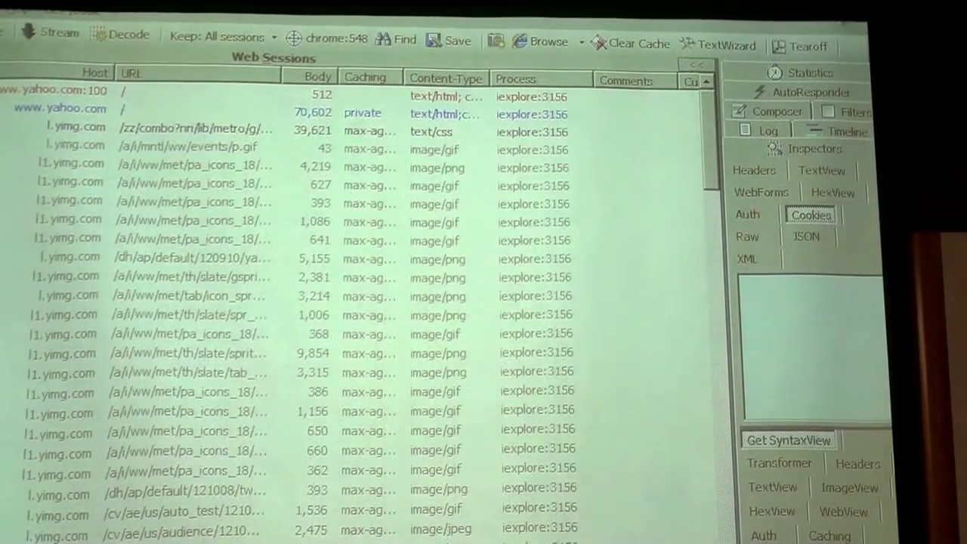